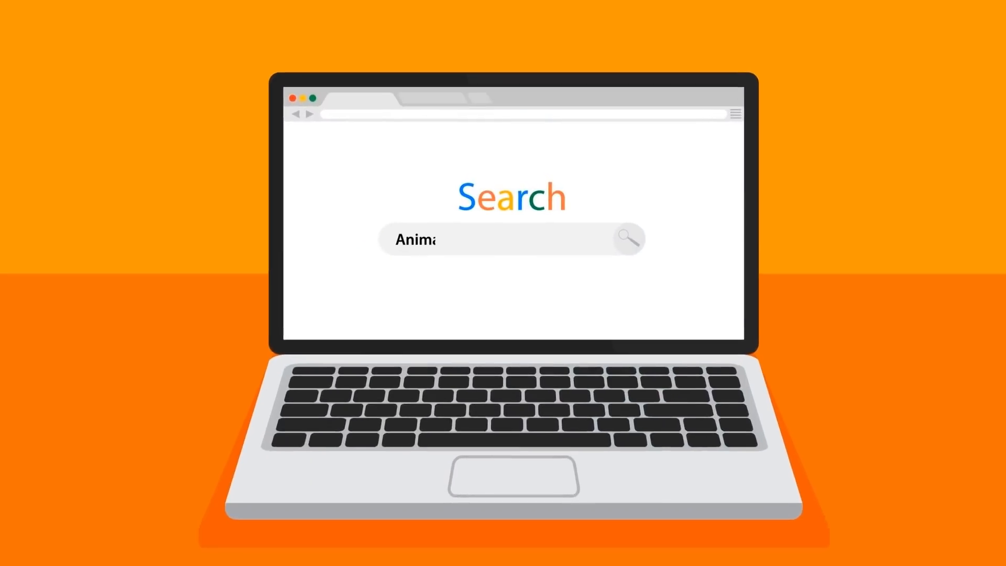
- Enter 'Animated explainer video' in the laptop's search box during the intro
{"action": "type", "text": "nimated explainer video"}
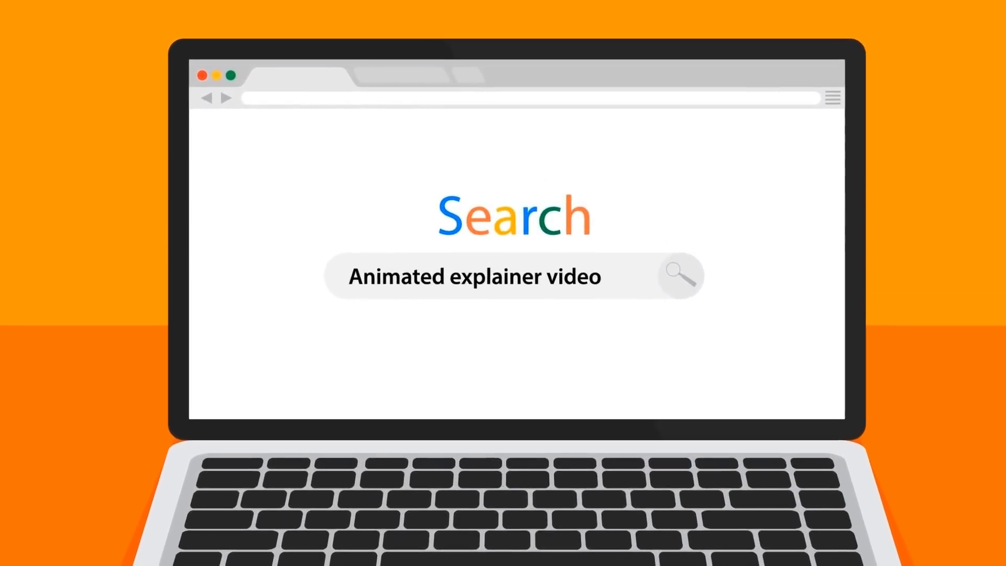
{"action": "left_click", "coordinate": [682, 275]}
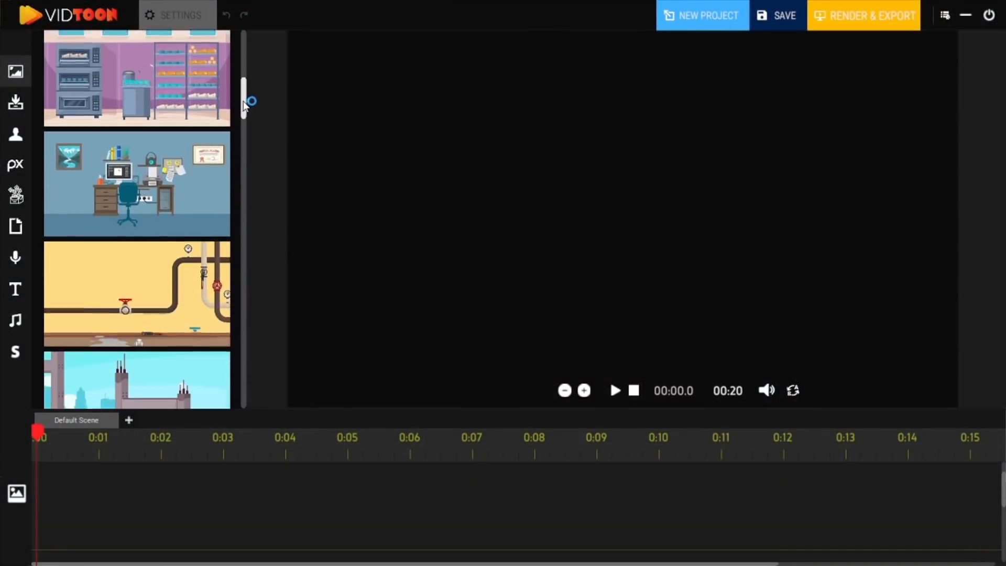
- Add the uploaded car-showroom background with sofa and white car to the scene
{"action": "scroll", "scroll_direction": "down", "scroll_amount": 3}
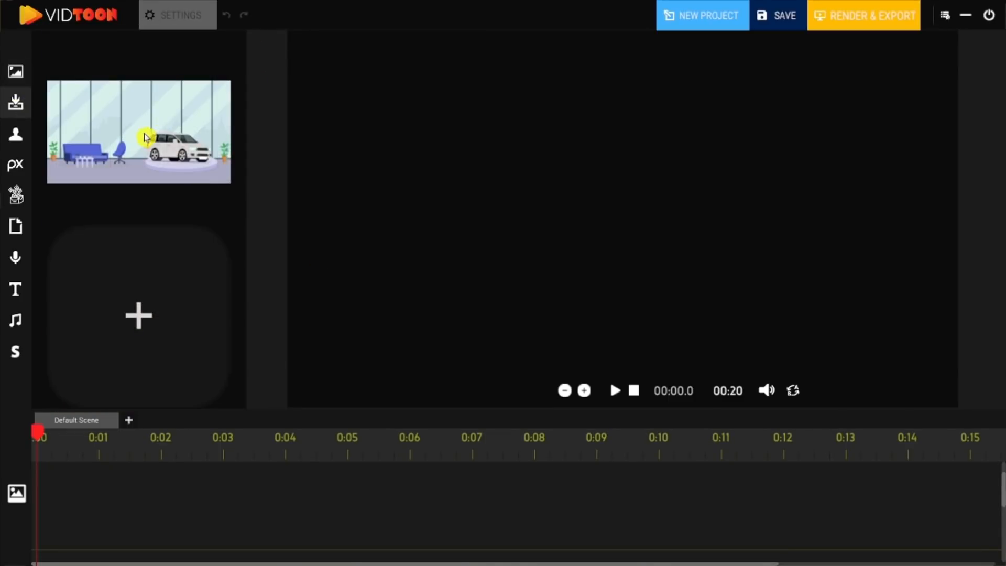
{"action": "left_click", "coordinate": [138, 132]}
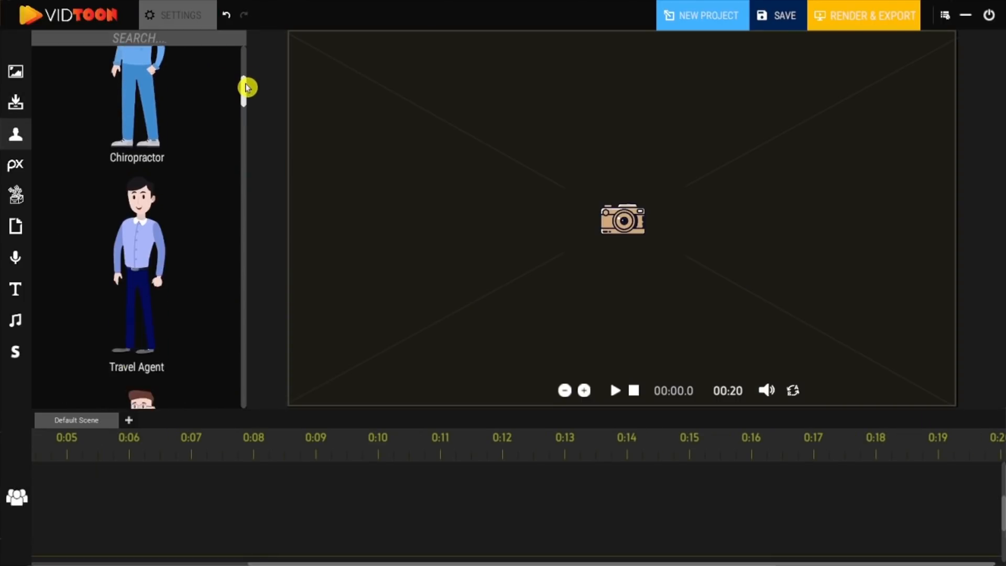
- Add the Car Dealer with Speaking animation and the caption 'Are you looking to buy or sell a Car ?'
{"action": "left_click", "coordinate": [175, 15]}
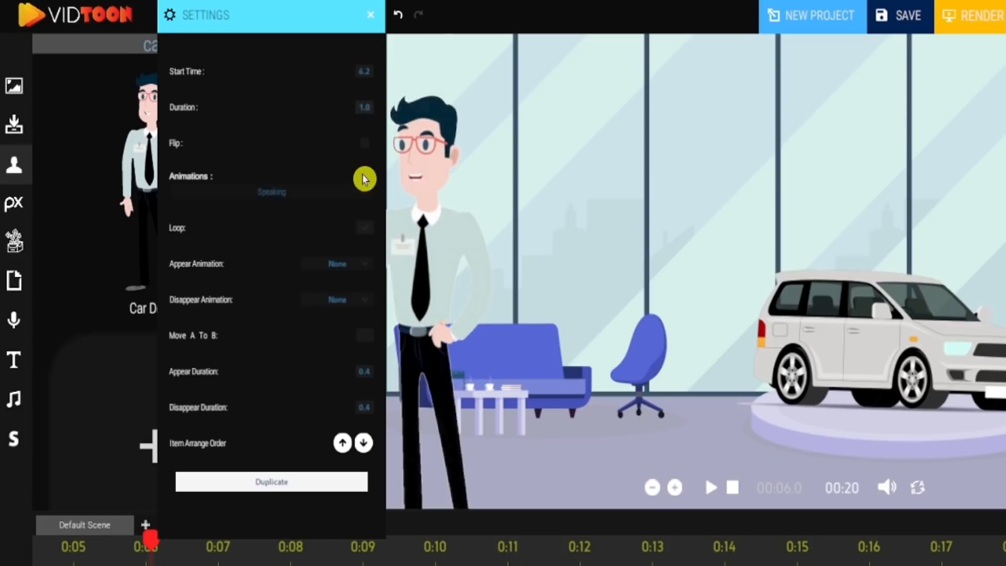
{"action": "left_click", "coordinate": [364, 178]}
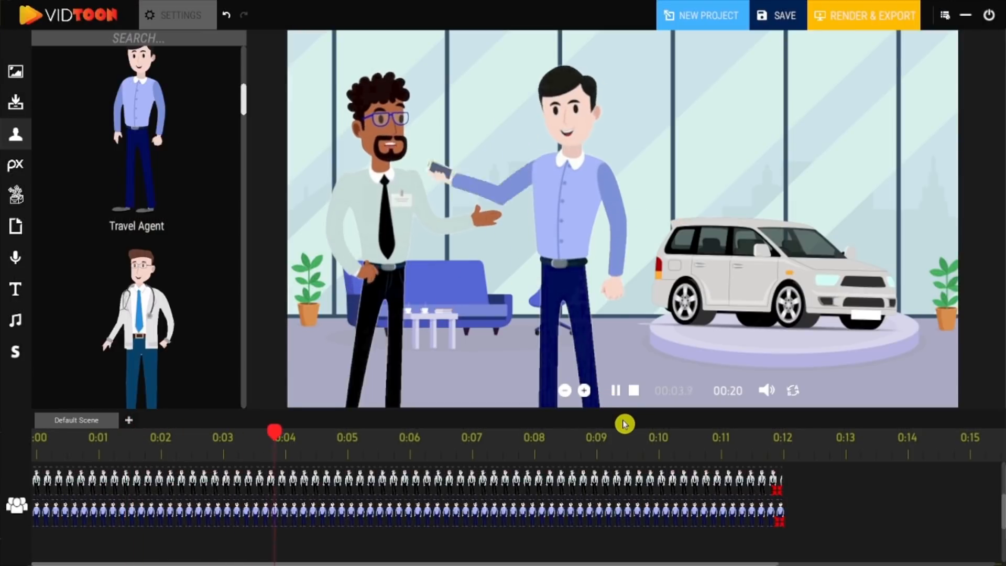
{"action": "left_click", "coordinate": [15, 319]}
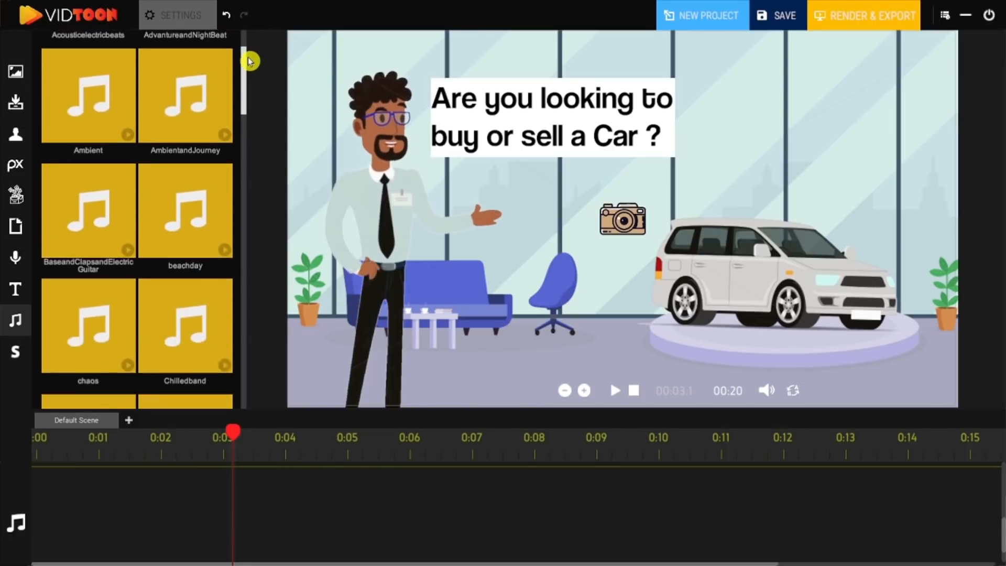